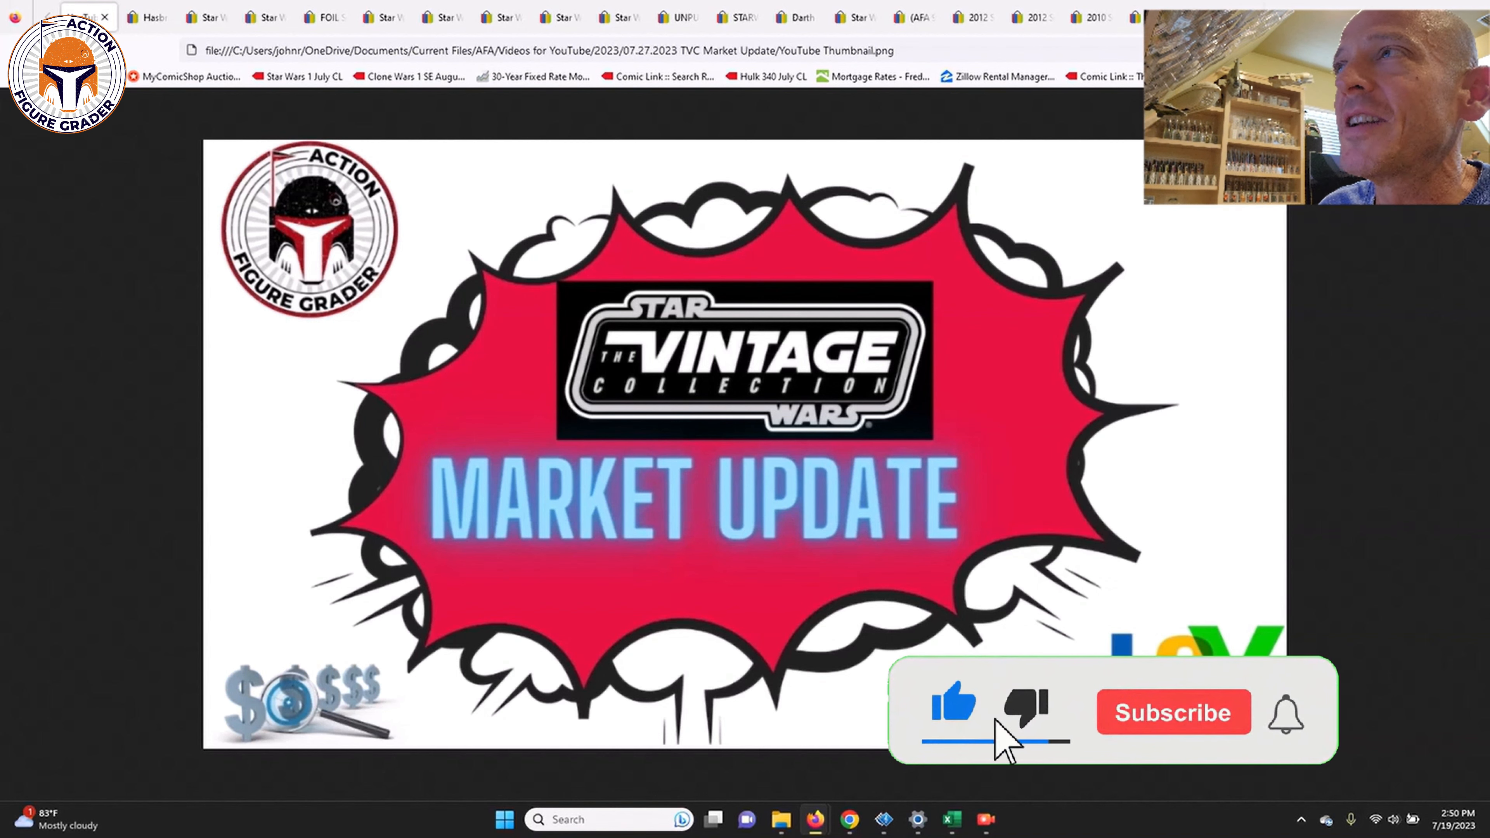
- View the Anakin Skywalker VC13 listing, then the foil Obi-Wan Kenobi VC16 sold for US $129.98
click(1173, 713)
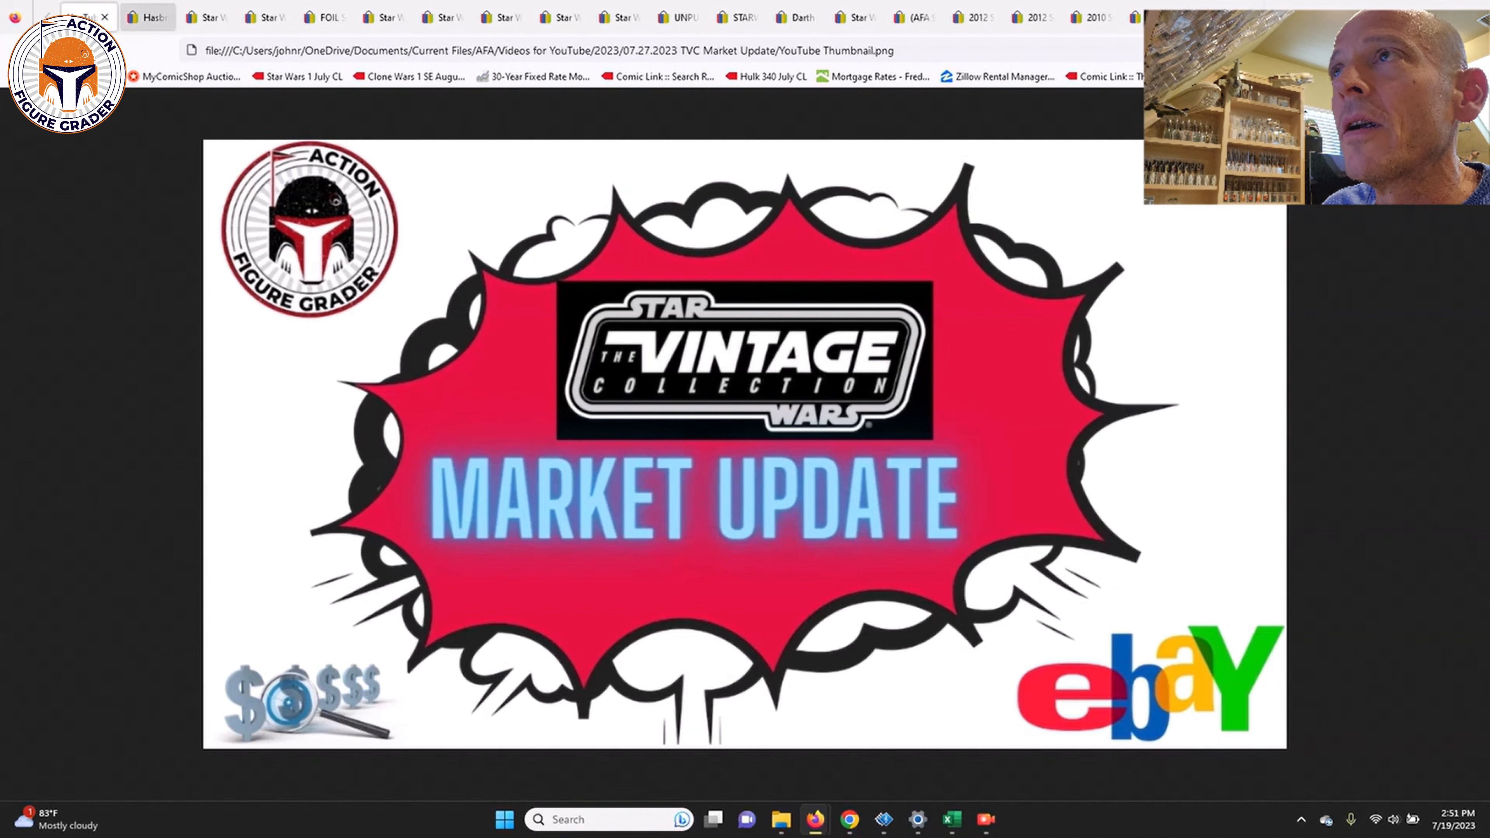
click(147, 17)
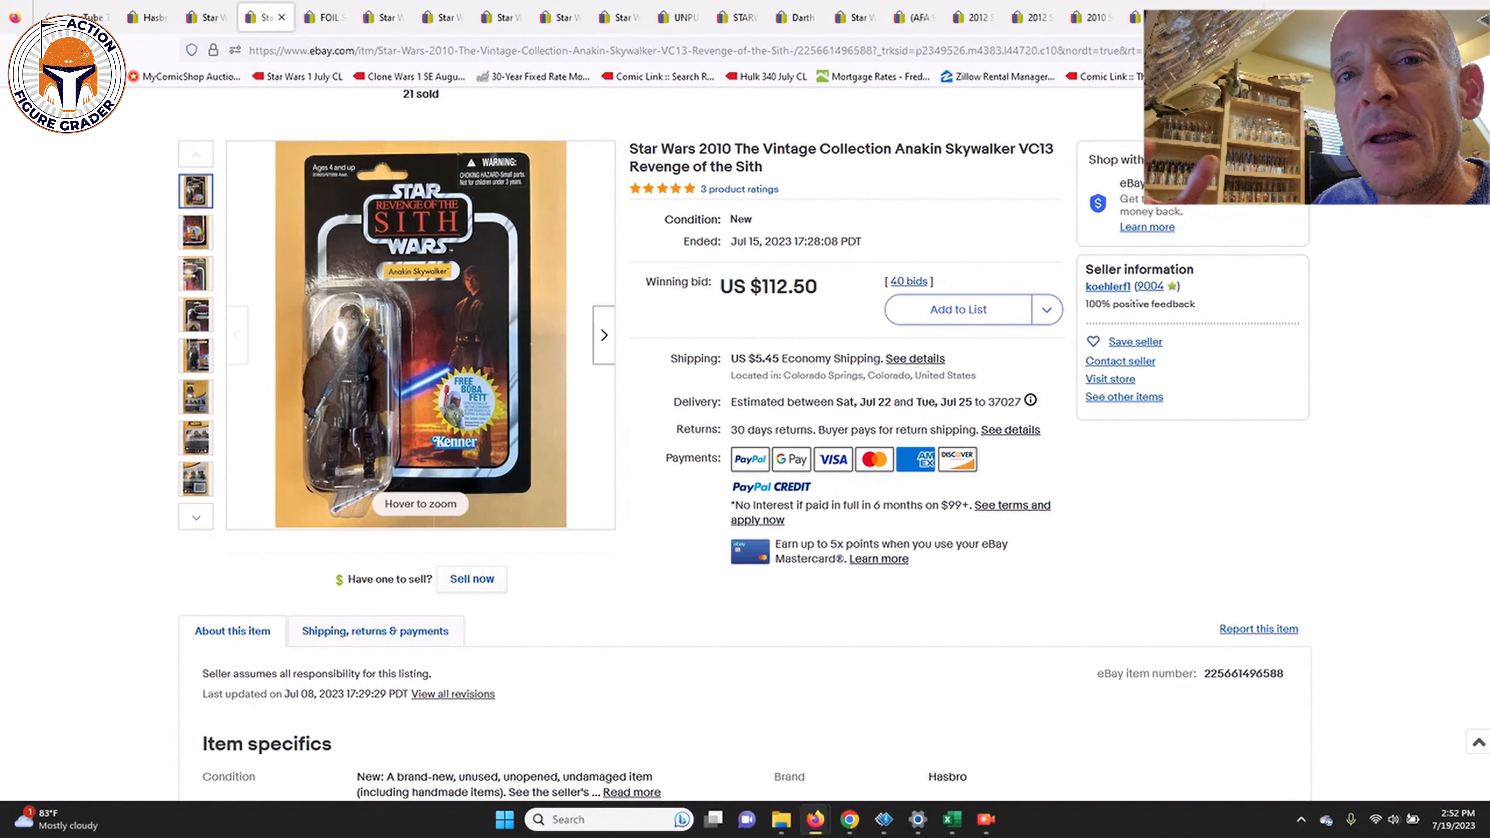
click(420, 335)
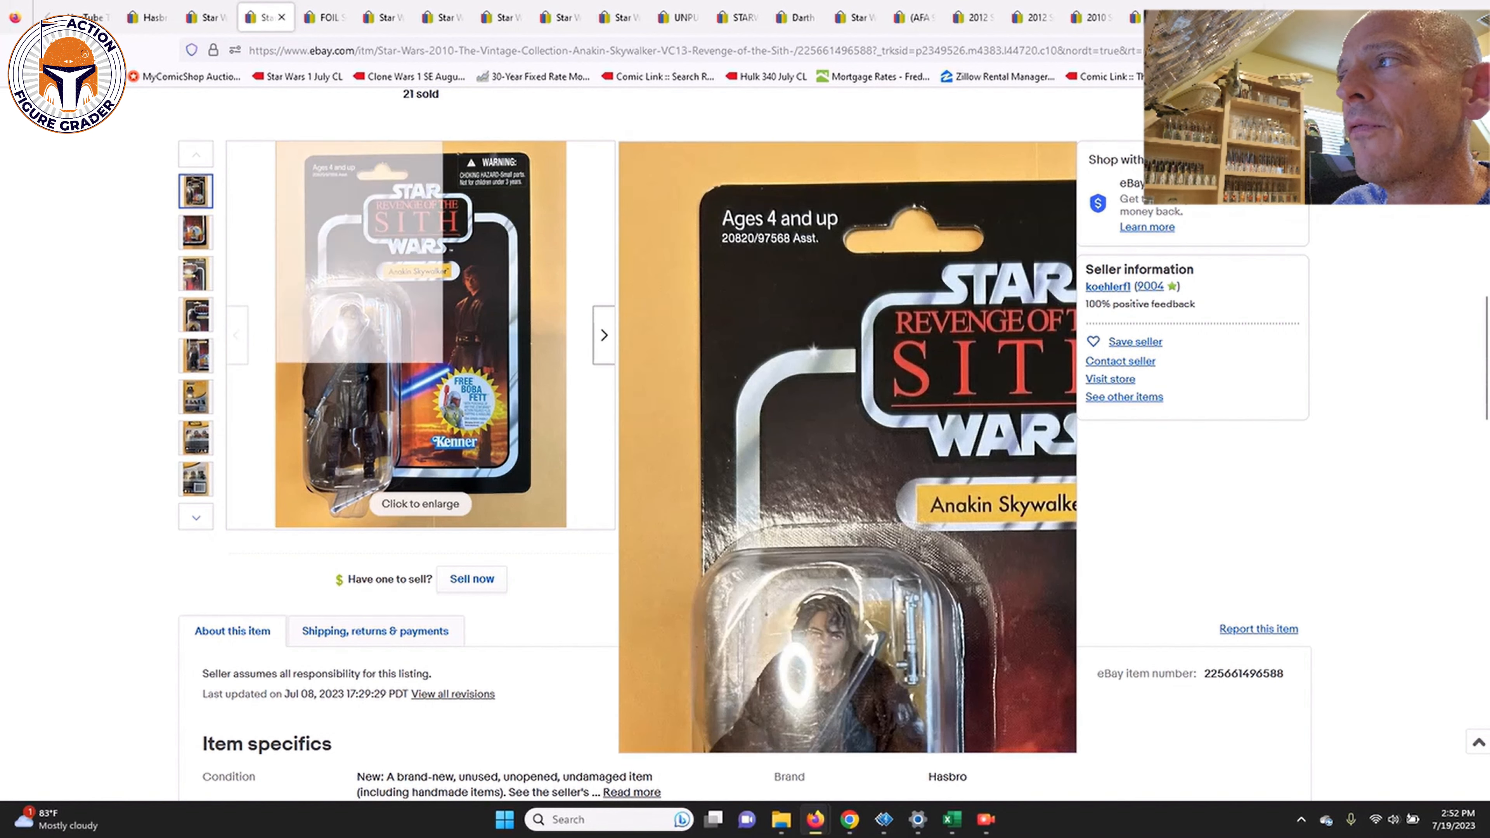
click(317, 17)
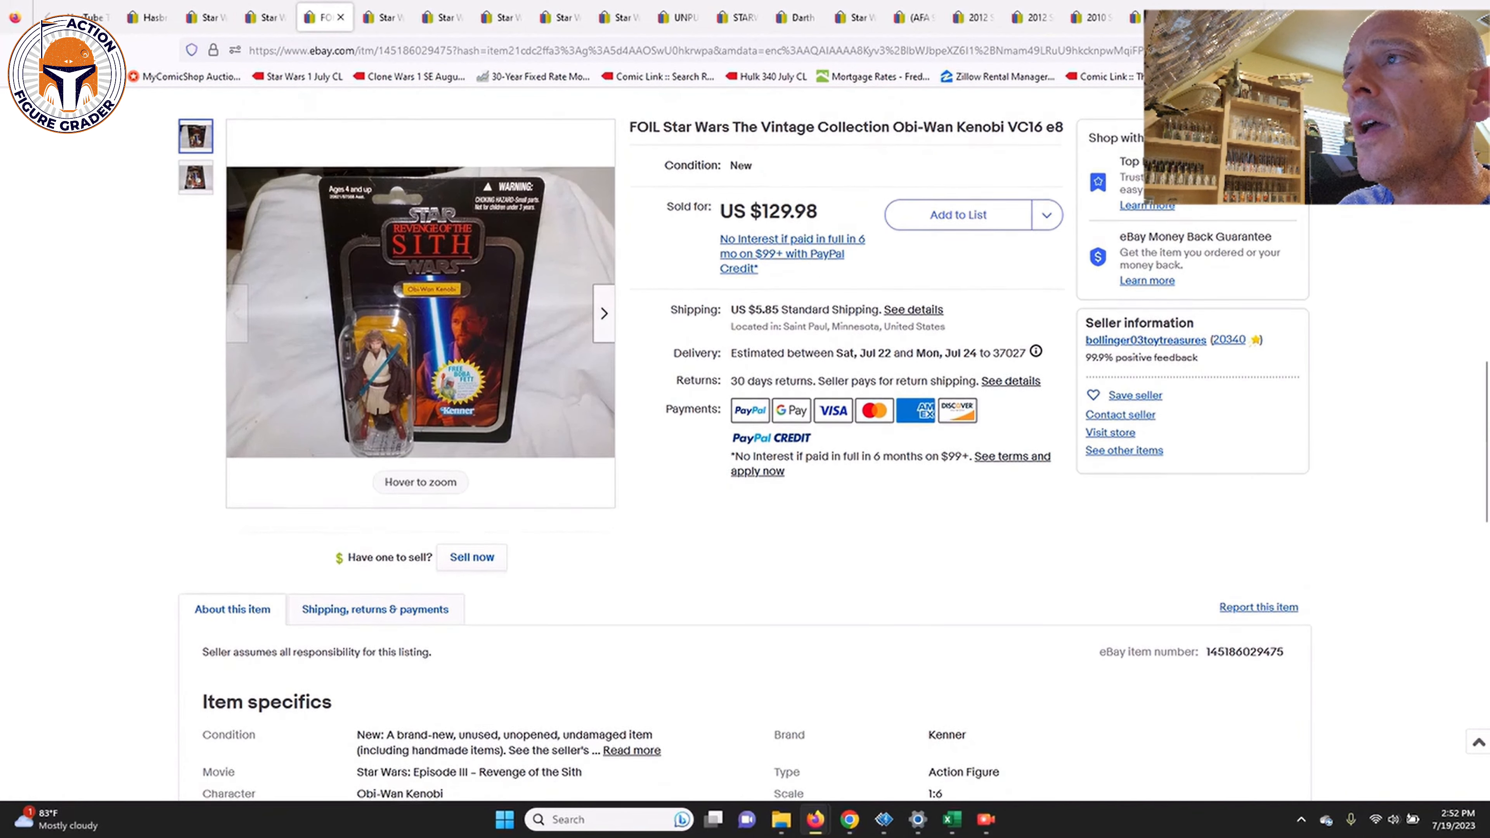
- Bring up the Silver Foil Boba Fett VC09 sold for US $134.99 and browse its card photos
scroll(down, 3)
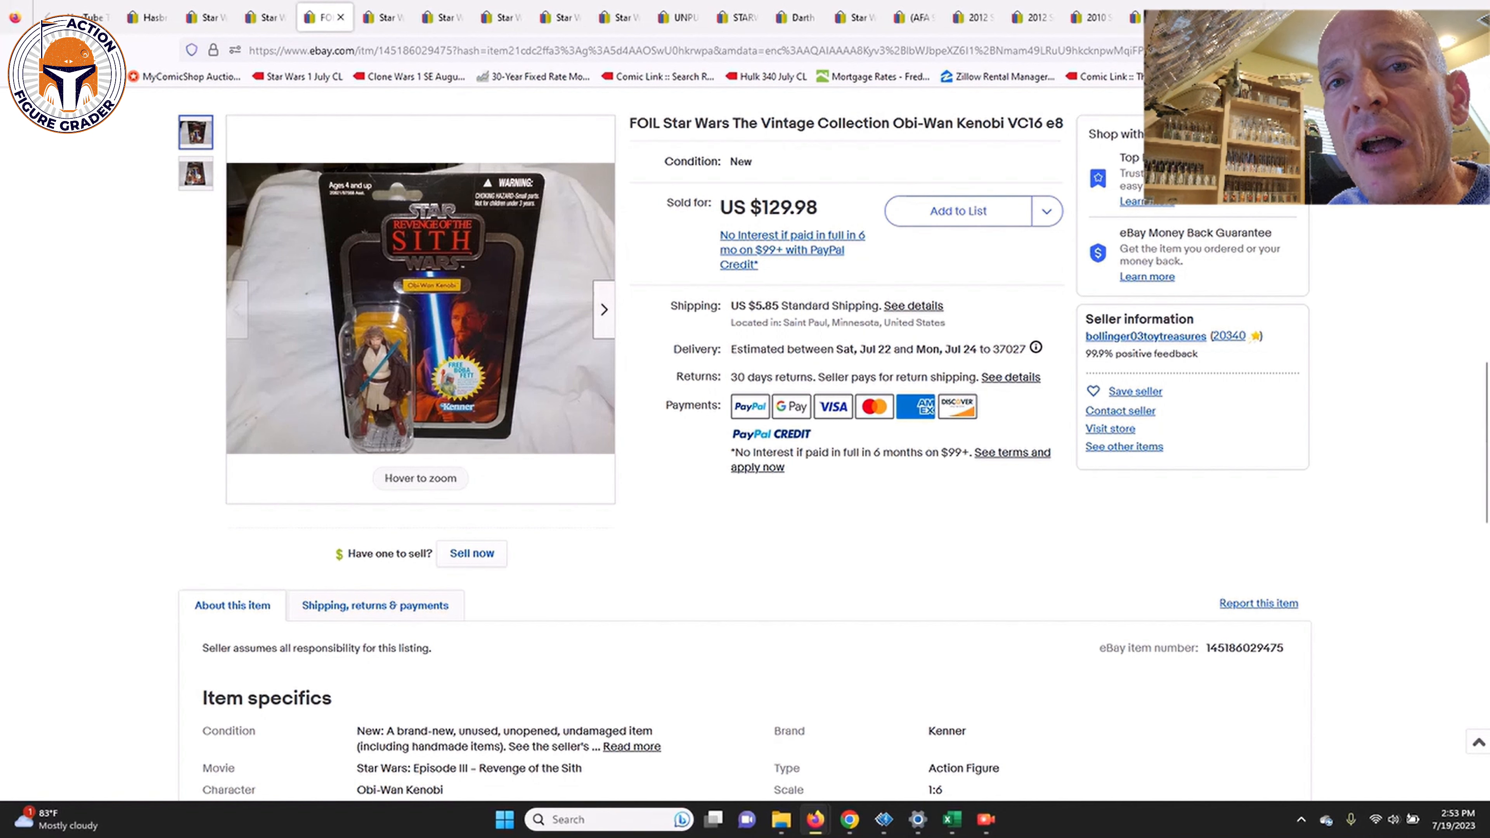
click(378, 18)
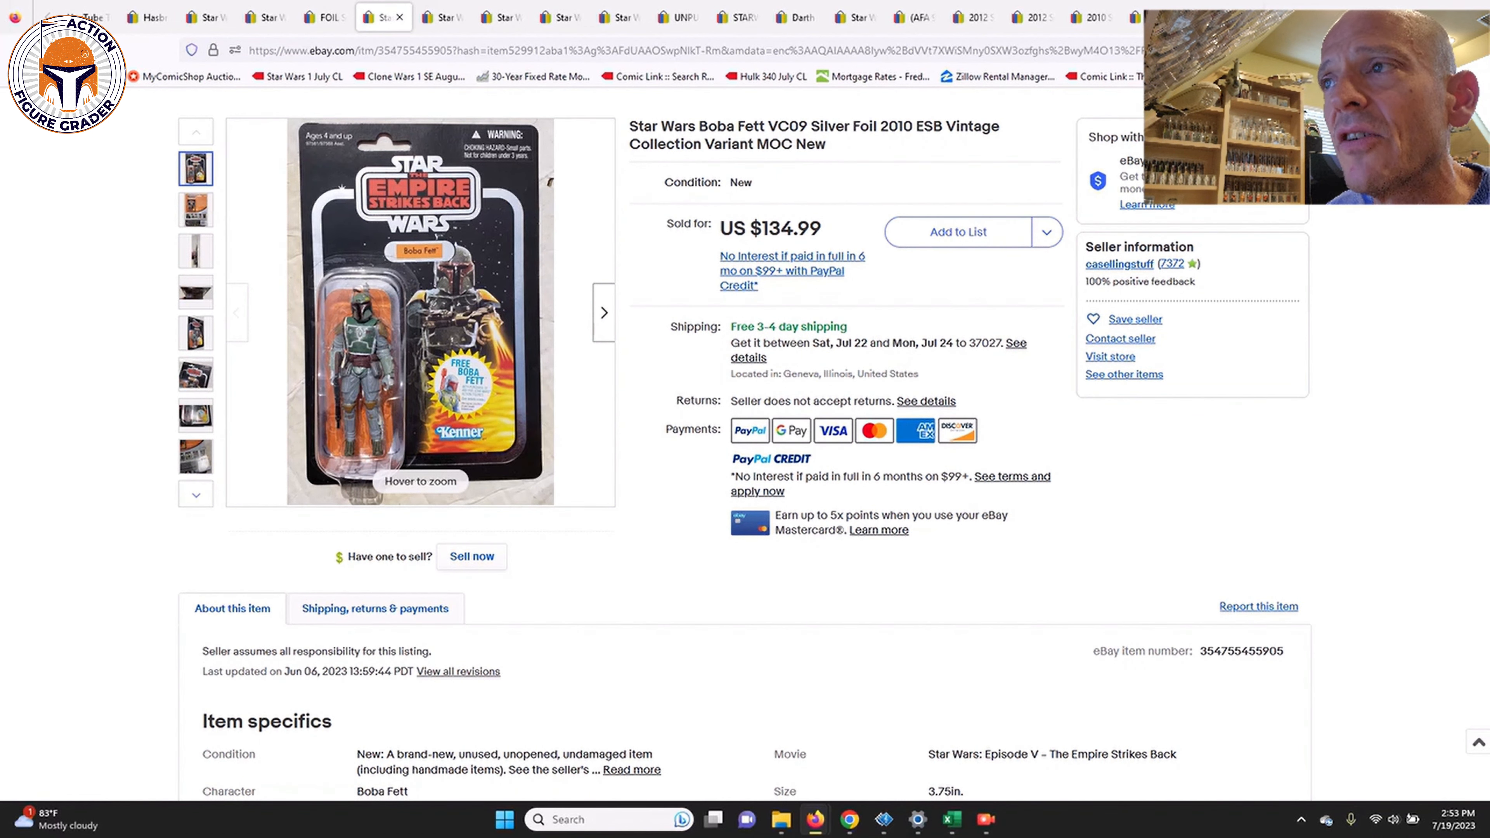
click(603, 312)
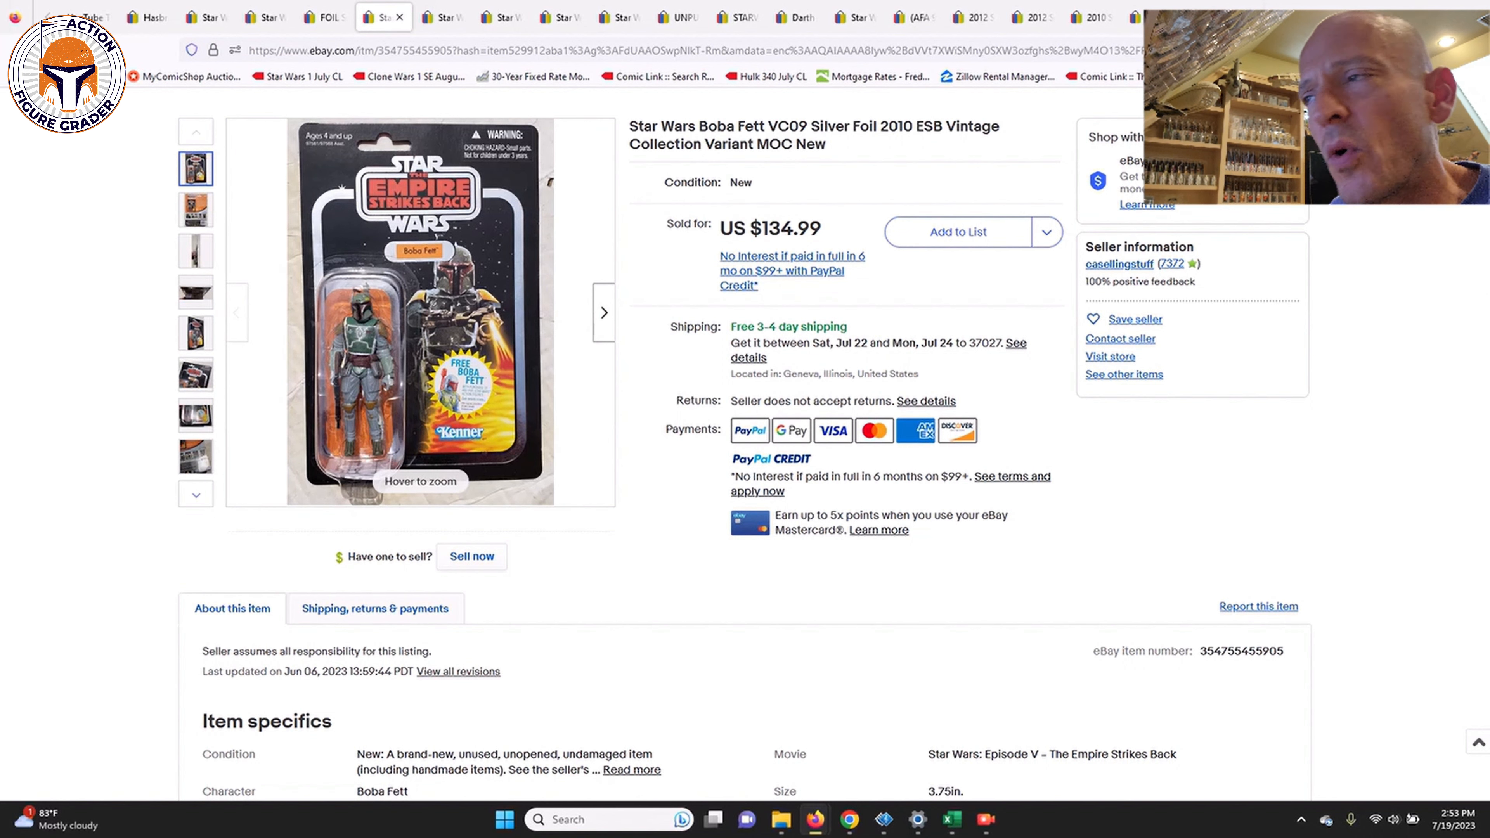
click(603, 312)
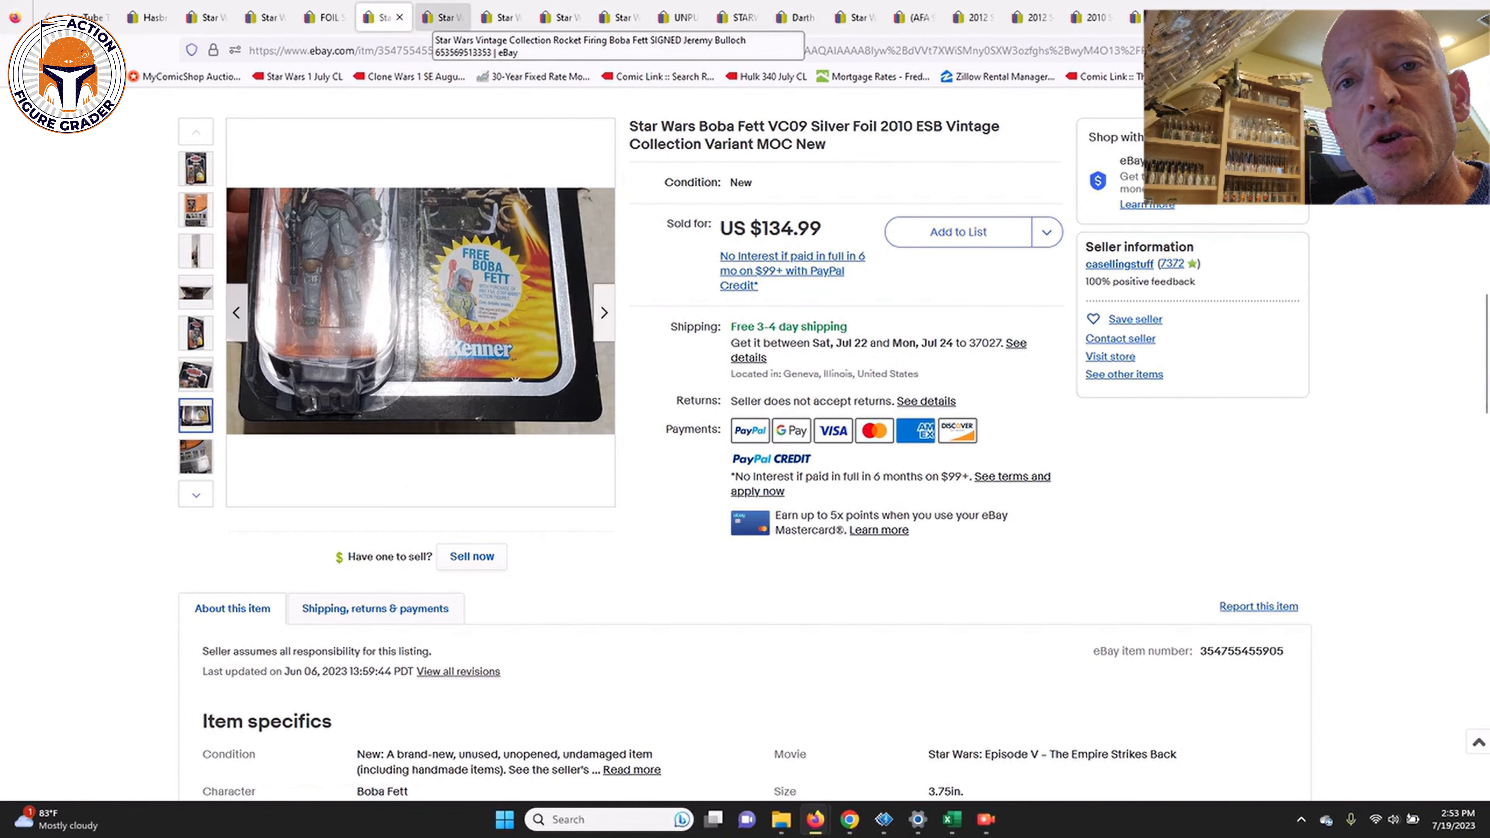
- View the signed Rocket Firing Boba Fett listing and scroll its details
click(441, 17)
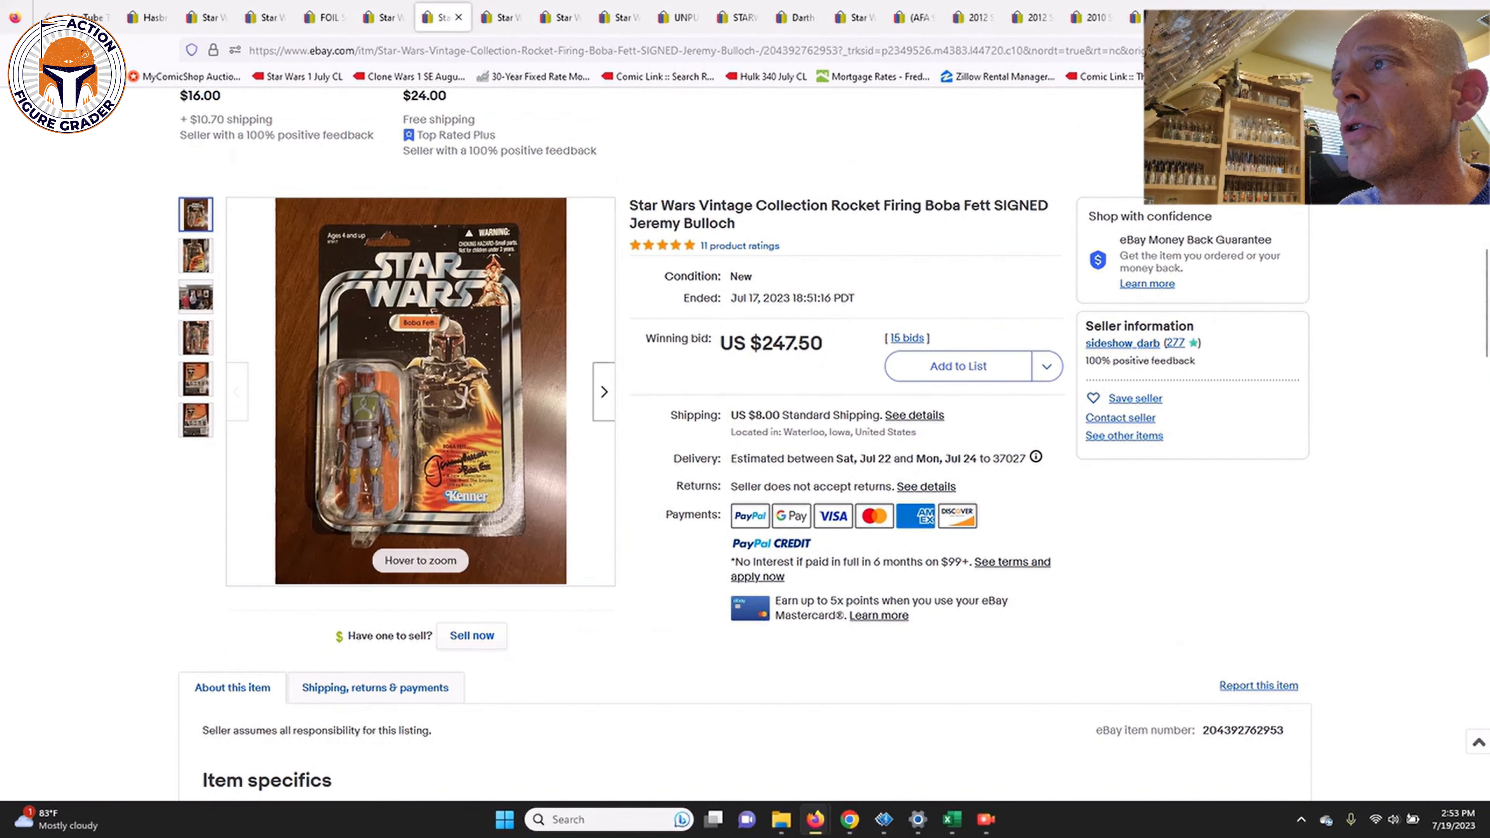
scroll(down, 3)
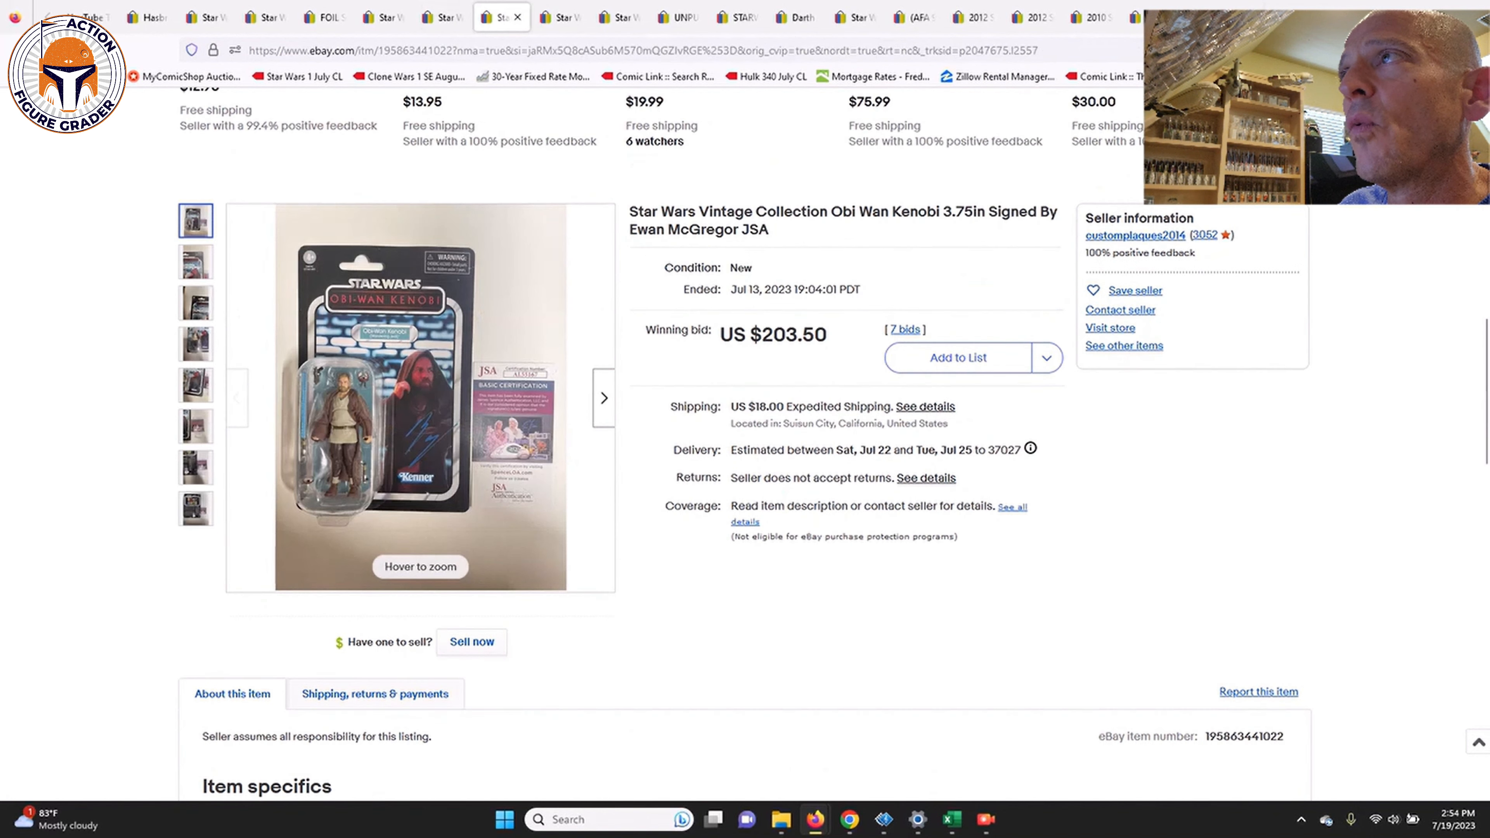
- Scroll the signed Obi-Wan listing, then bring up the unpunched Wedge Antilles VC28 won at US $53.00
scroll(down, 3)
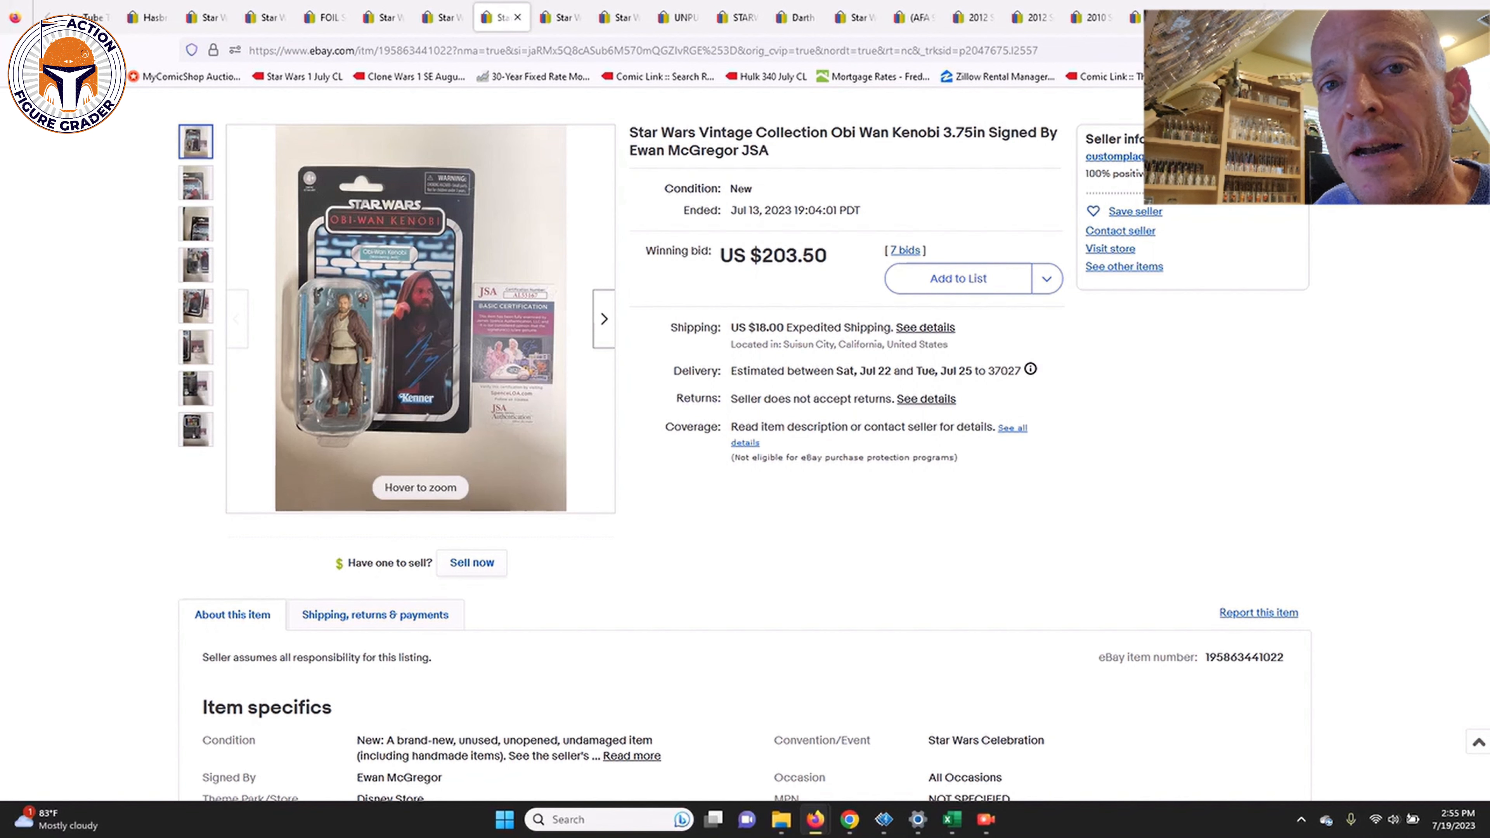
click(197, 182)
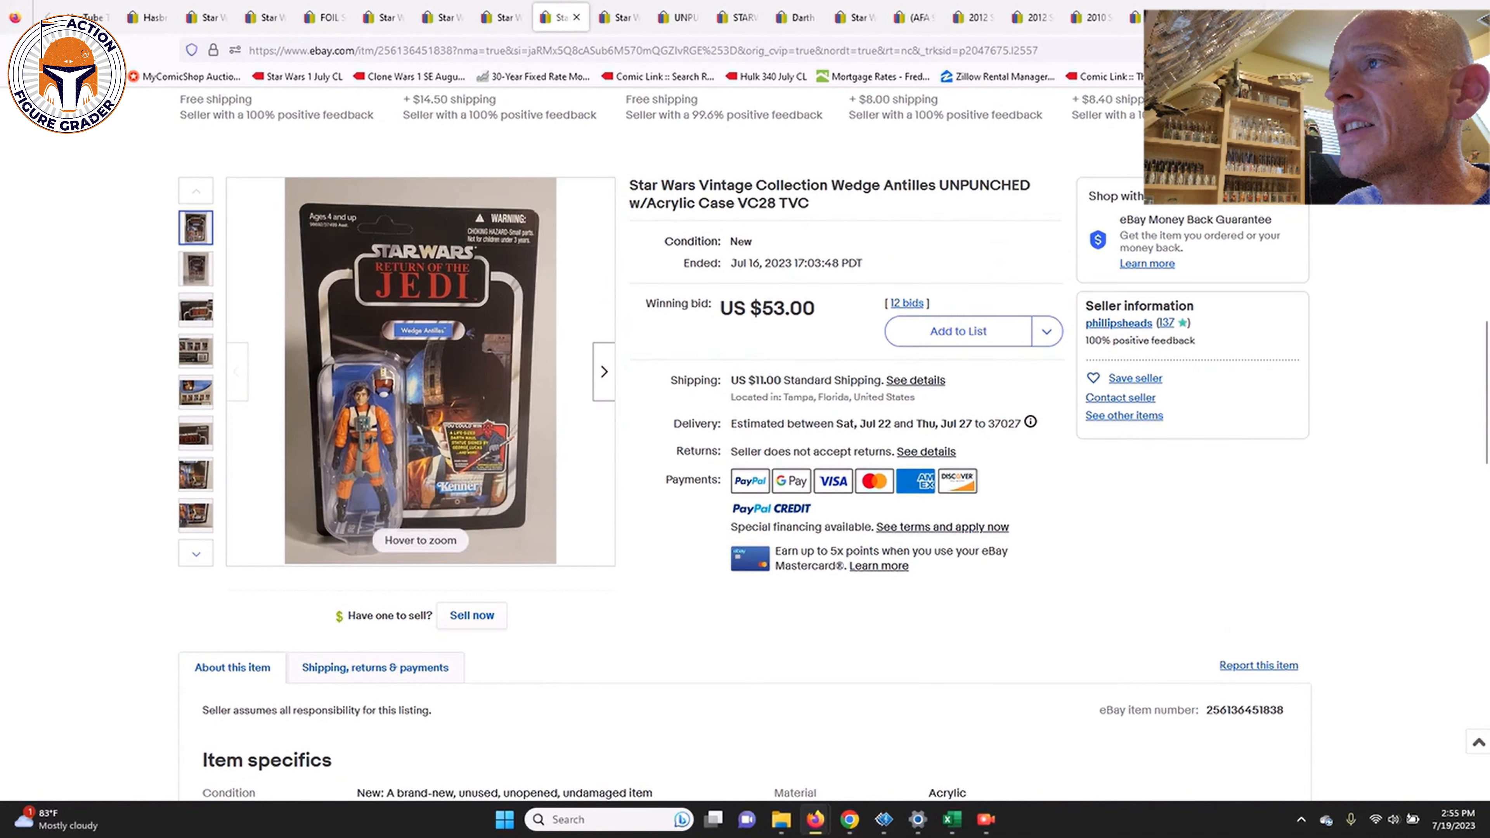
- Read the Bom Vimdin VC53 winning bid of US $32.00, then move to the Darth Sidious VC79 listing
scroll(down, 3)
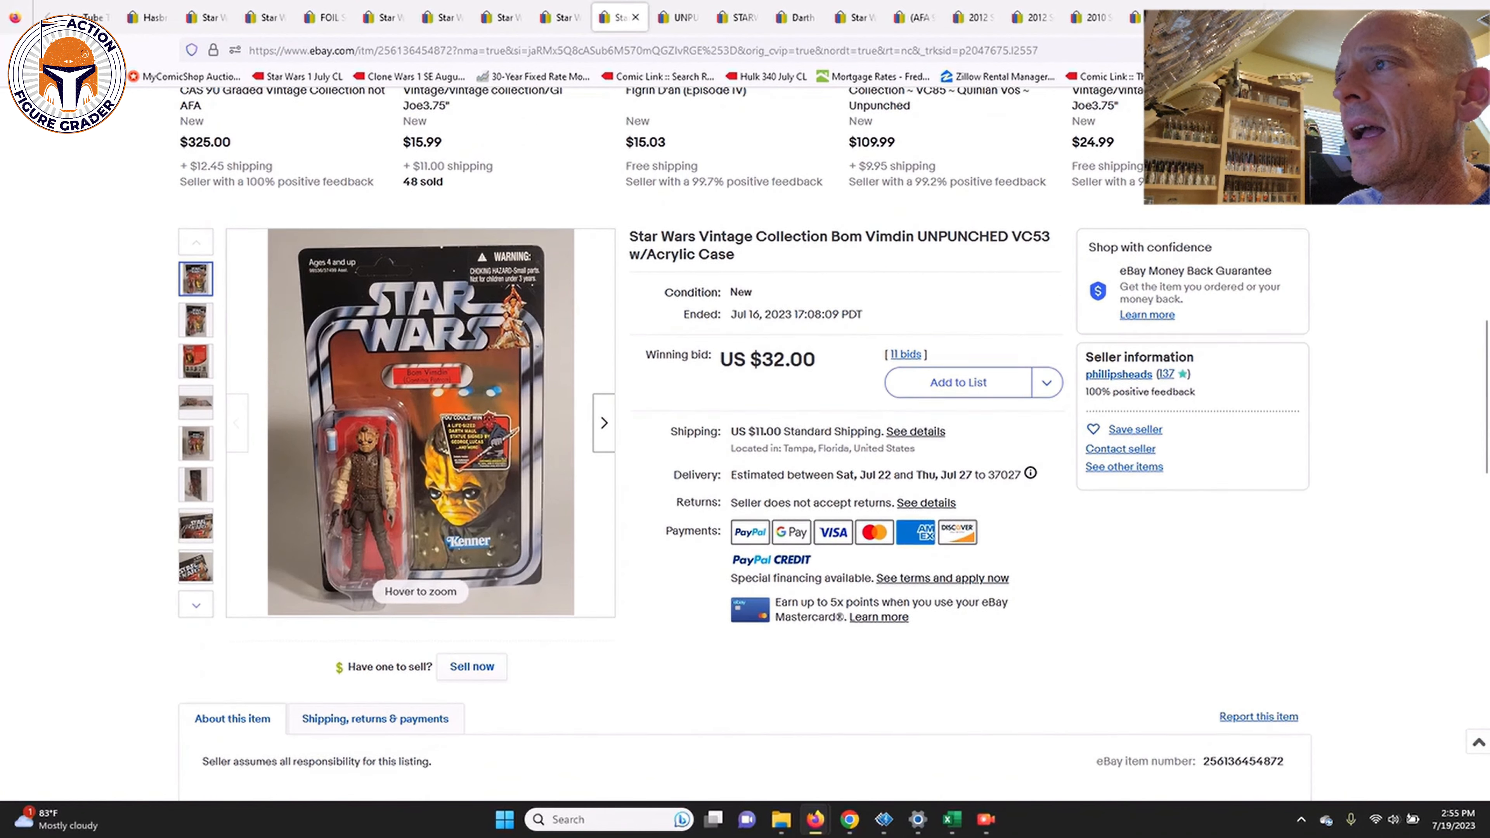
scroll(down, 3)
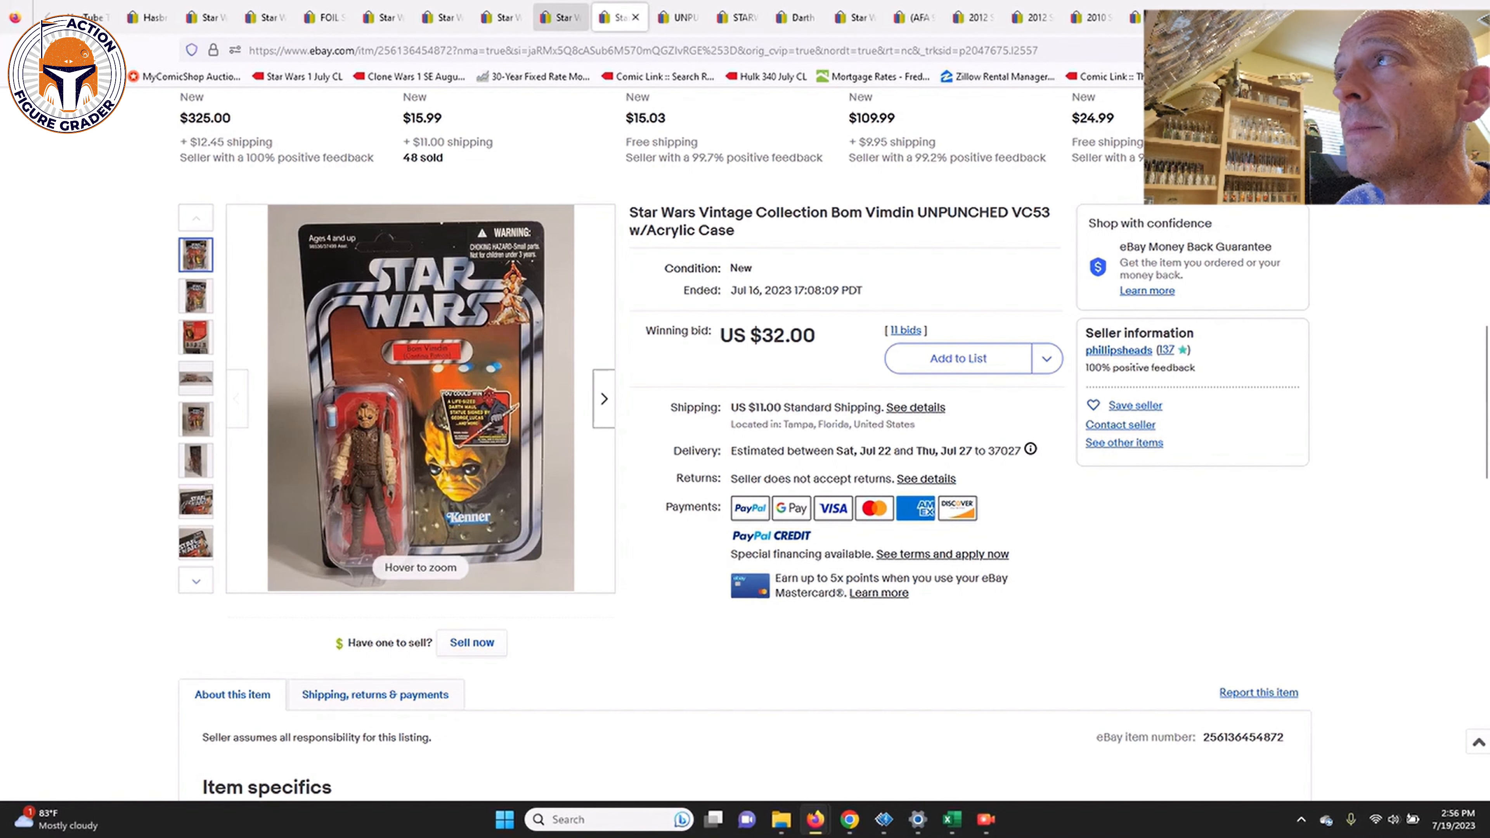
mouse_move(678, 17)
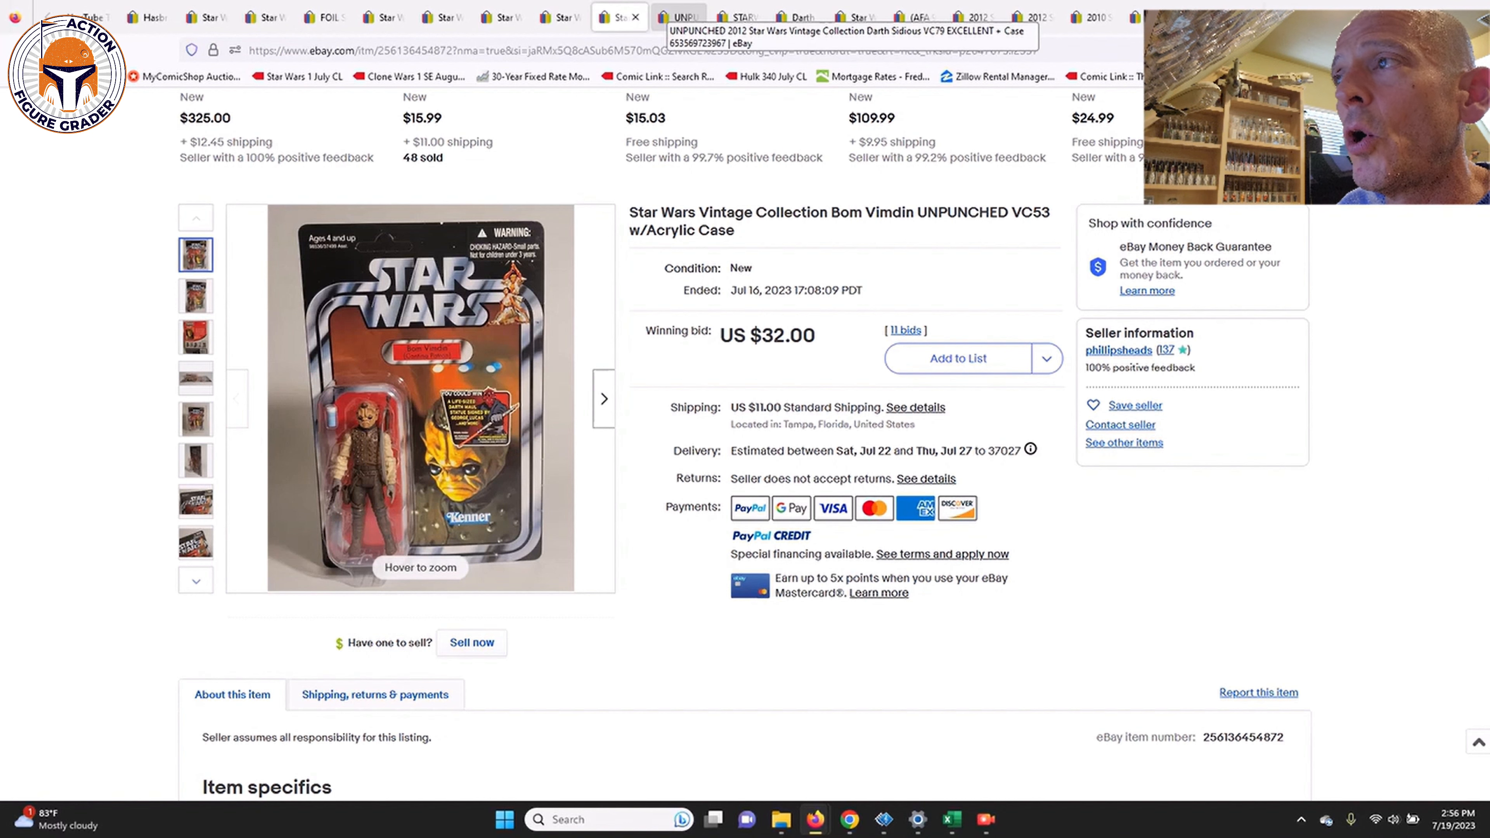
click(679, 17)
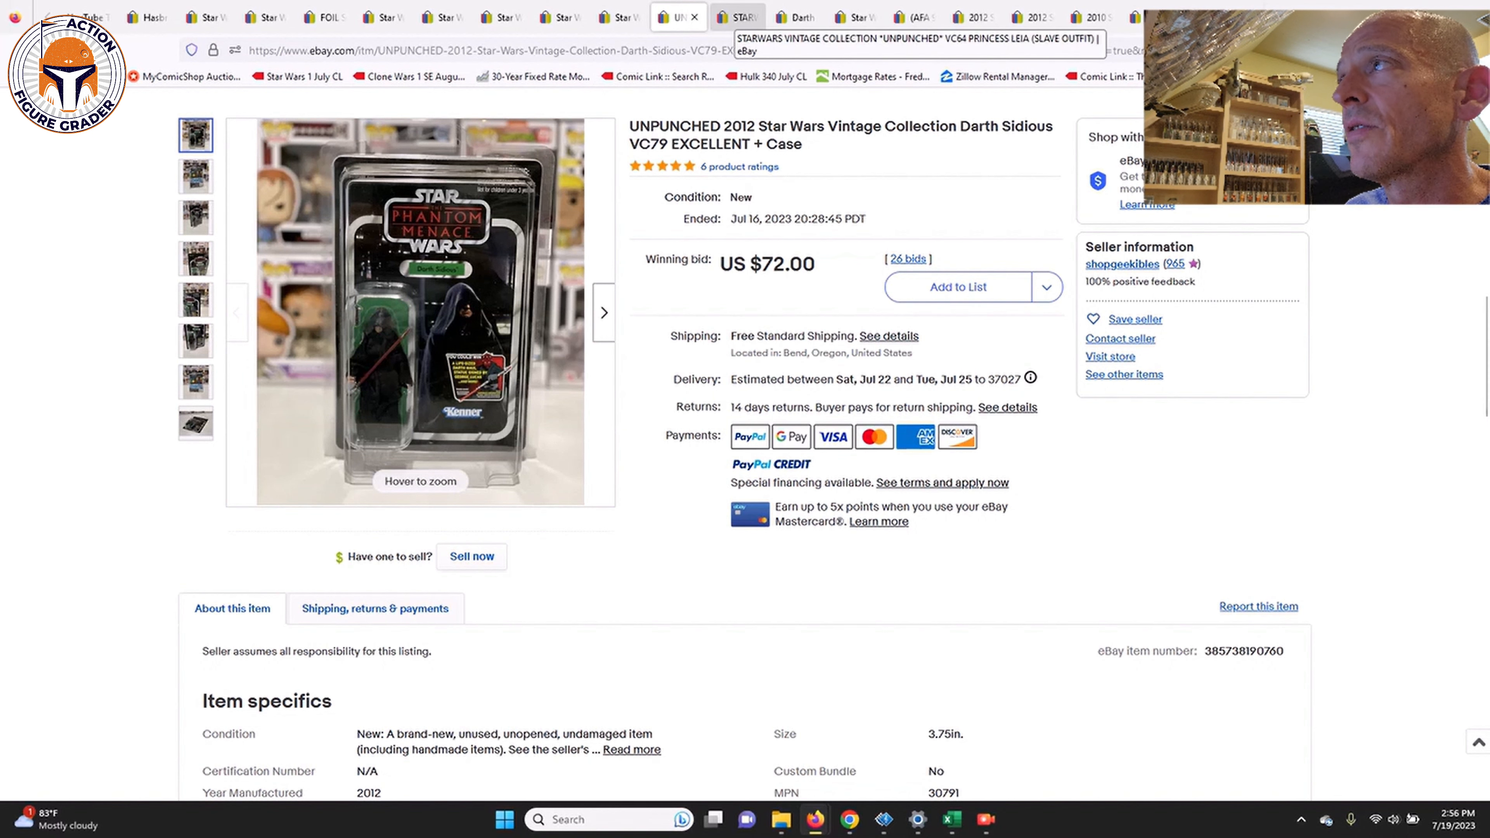
- After the Darth Sidious VC79 US $72.00 bid, move to the Princess Leia Slave Outfit VC64 listing
click(737, 17)
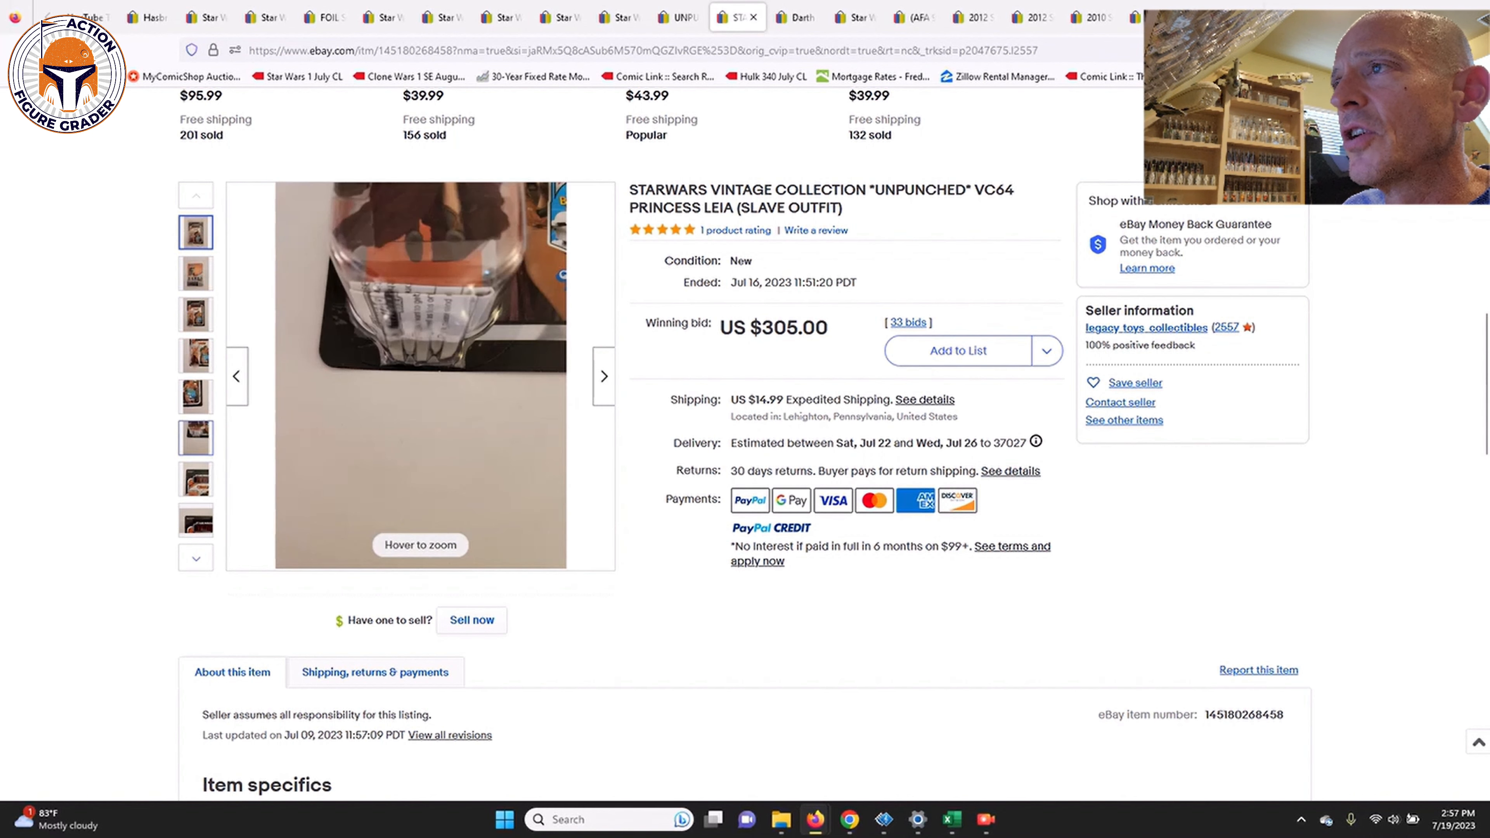
- Show the Leia VC64 card front (won at US $305.00), then move to the Darth Vader ROTJ listing
click(195, 397)
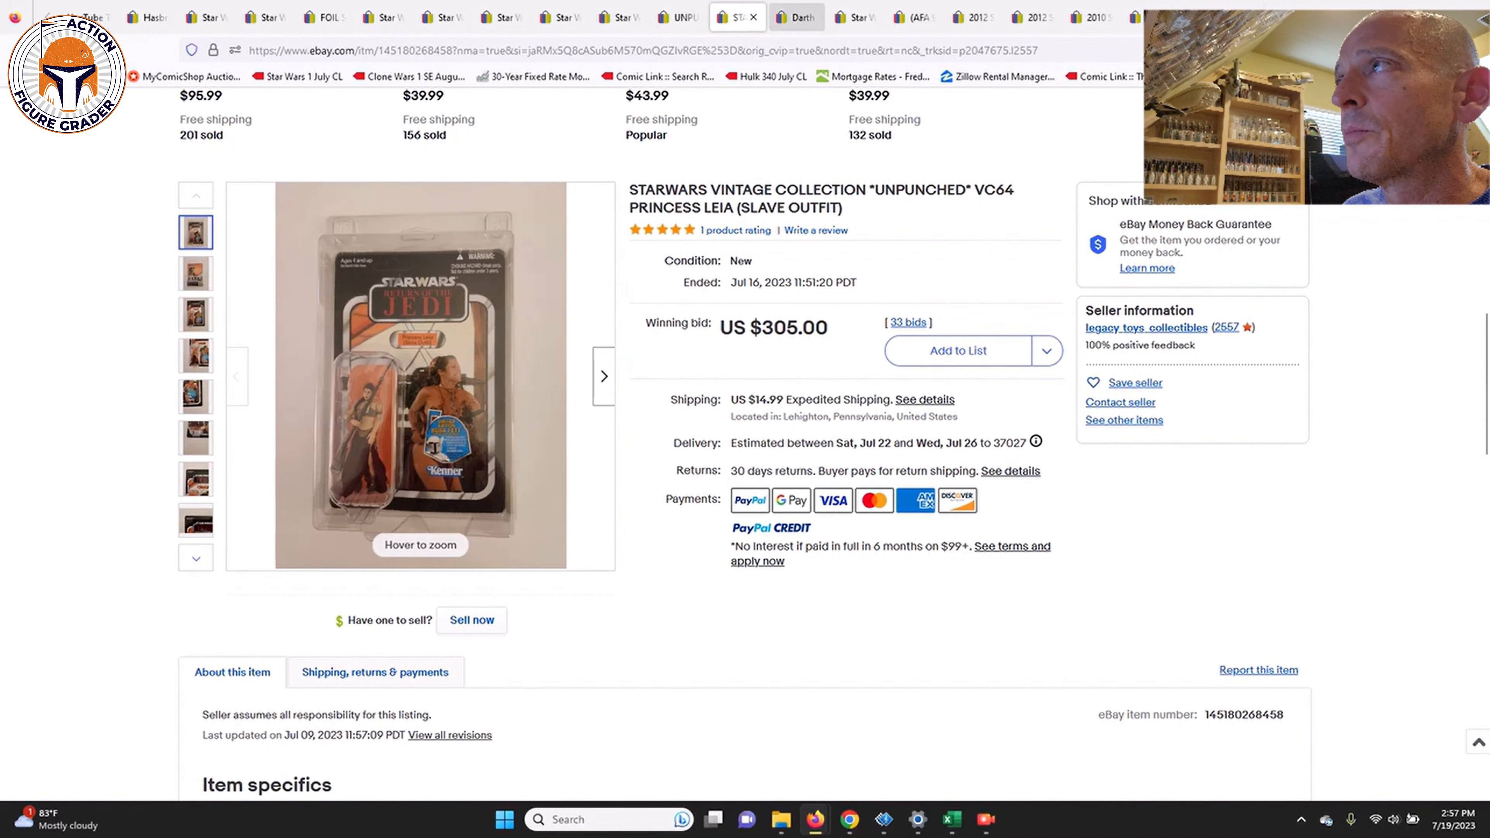
click(794, 16)
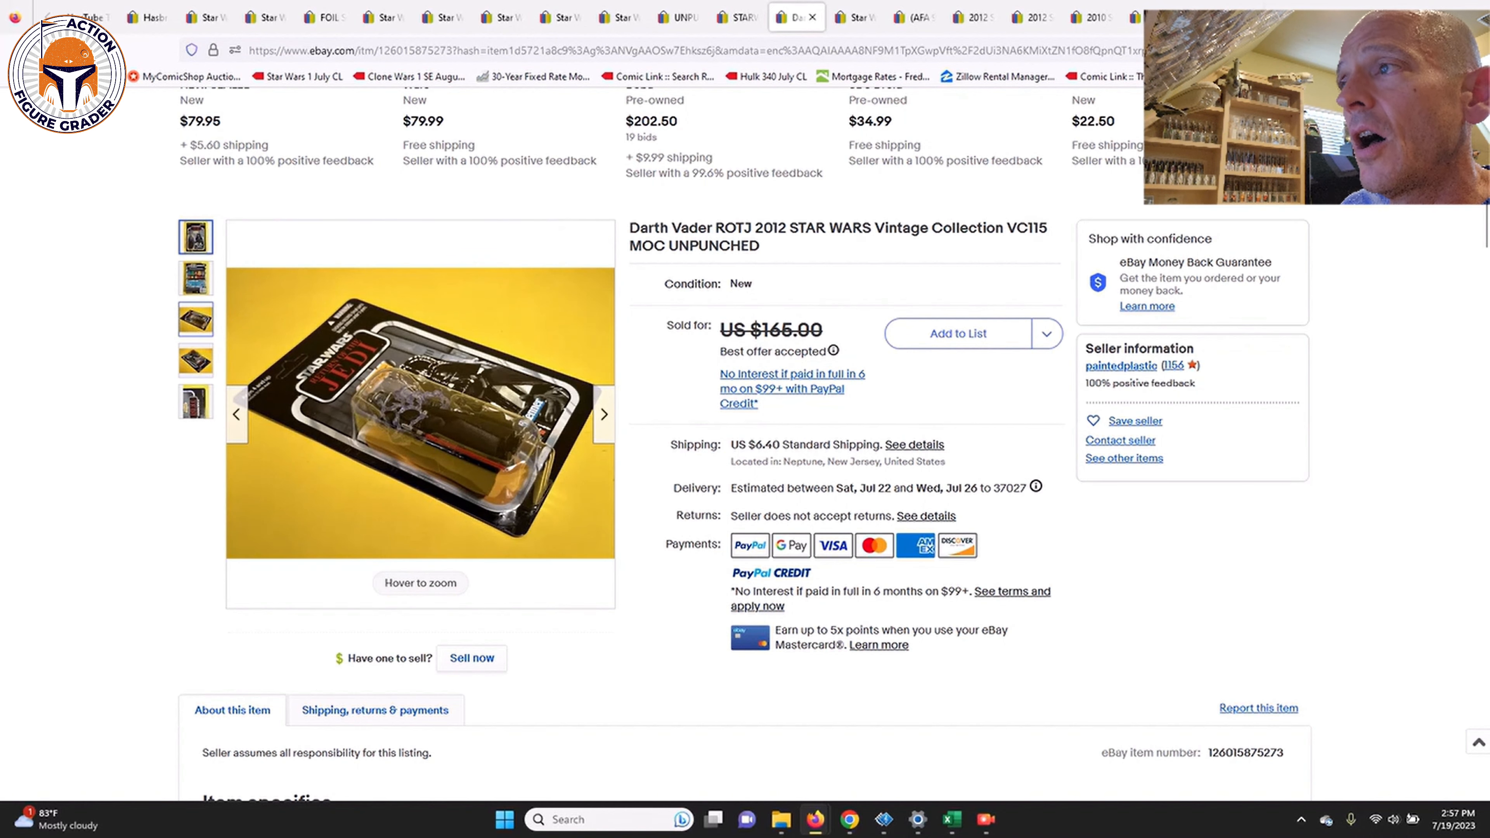
- Browse the Darth Vader VC115 card photos (sold US $165.00), then move to the next listing
click(195, 359)
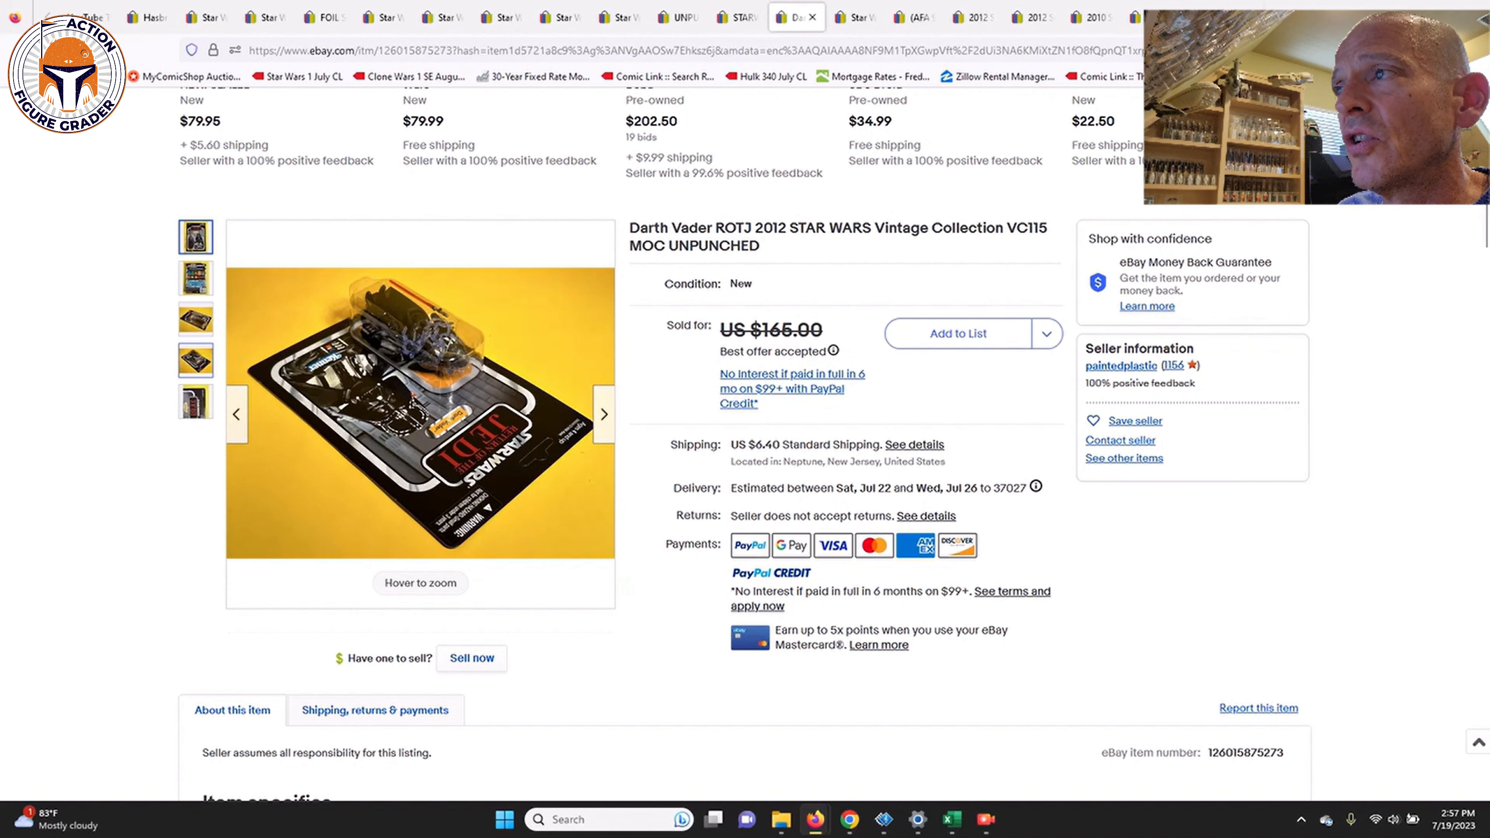
click(195, 318)
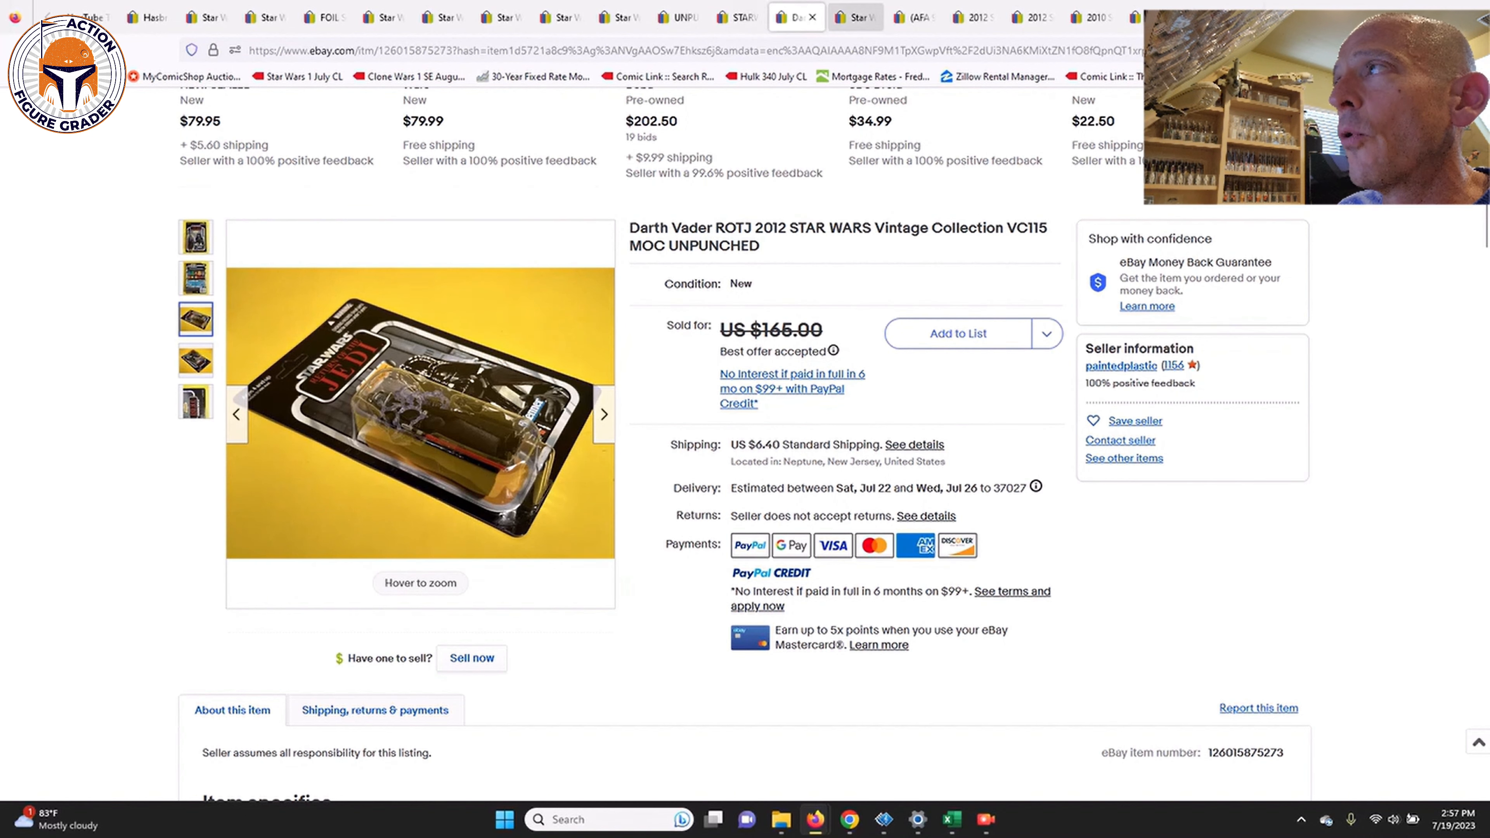
click(851, 17)
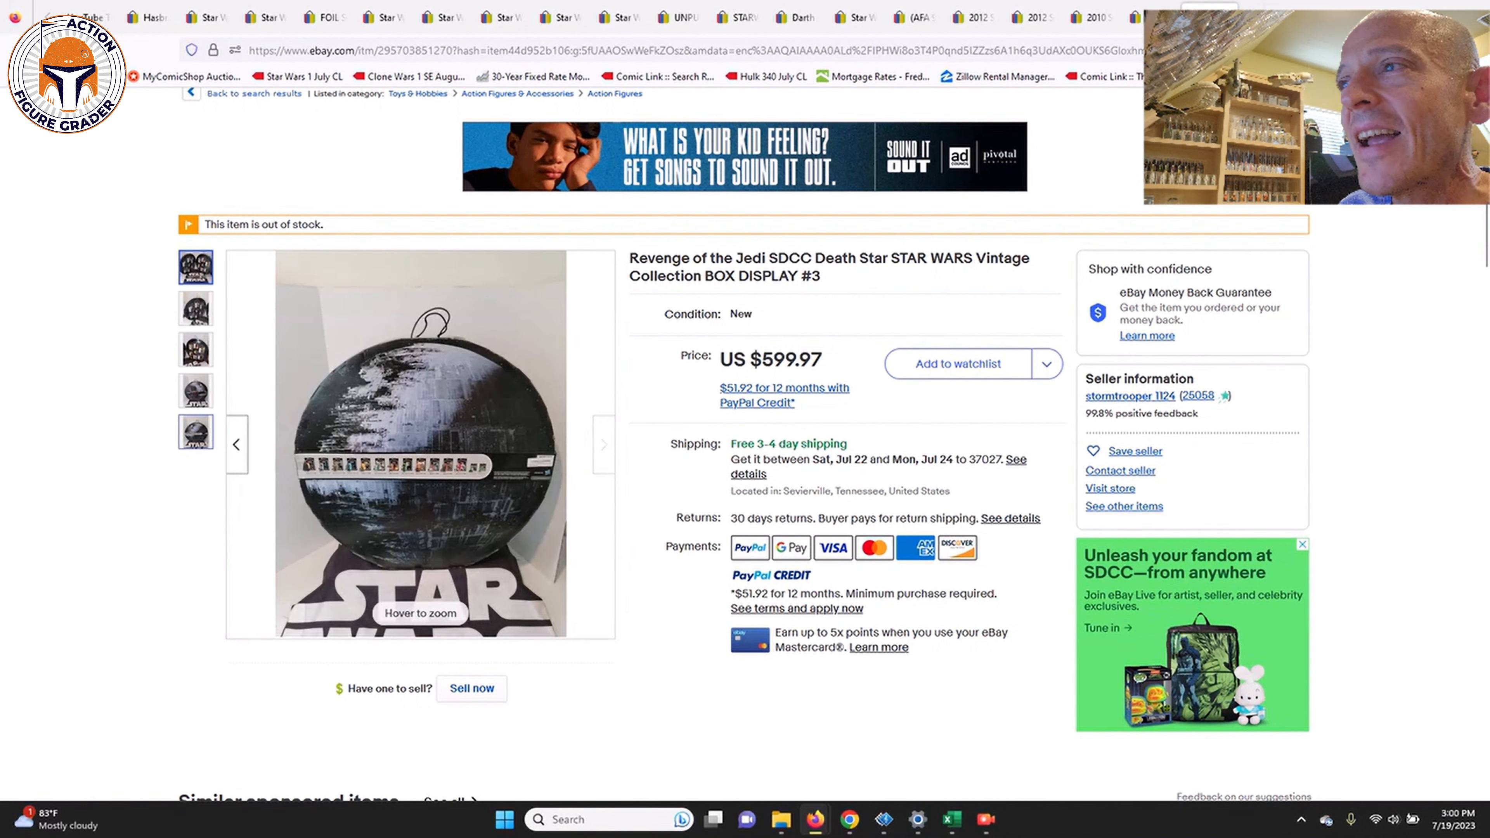
- View a photo on the SDCC Death Star box display #3 listing priced US $599.97
click(195, 391)
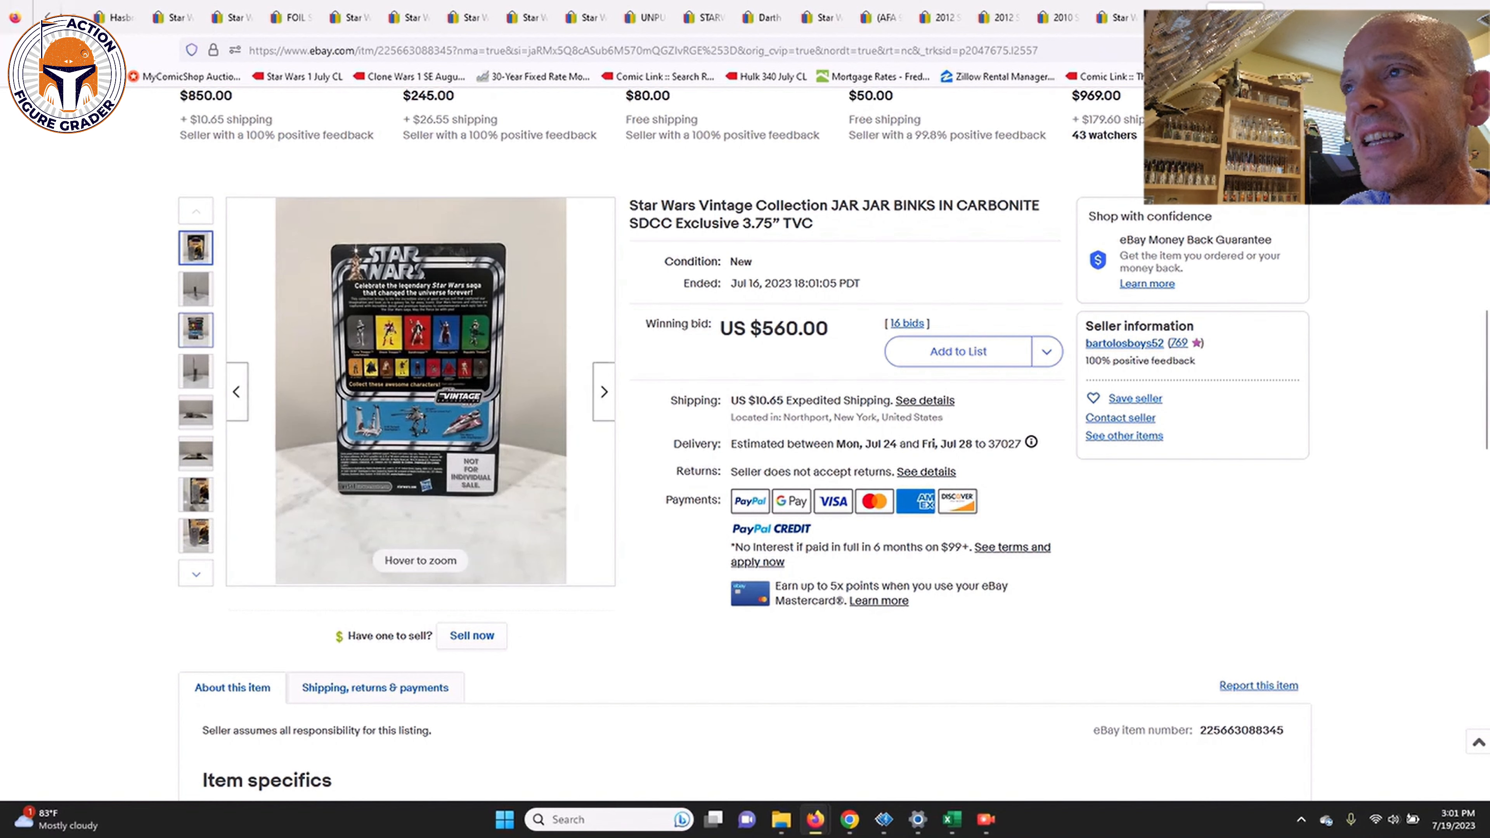
mouse_move(419, 389)
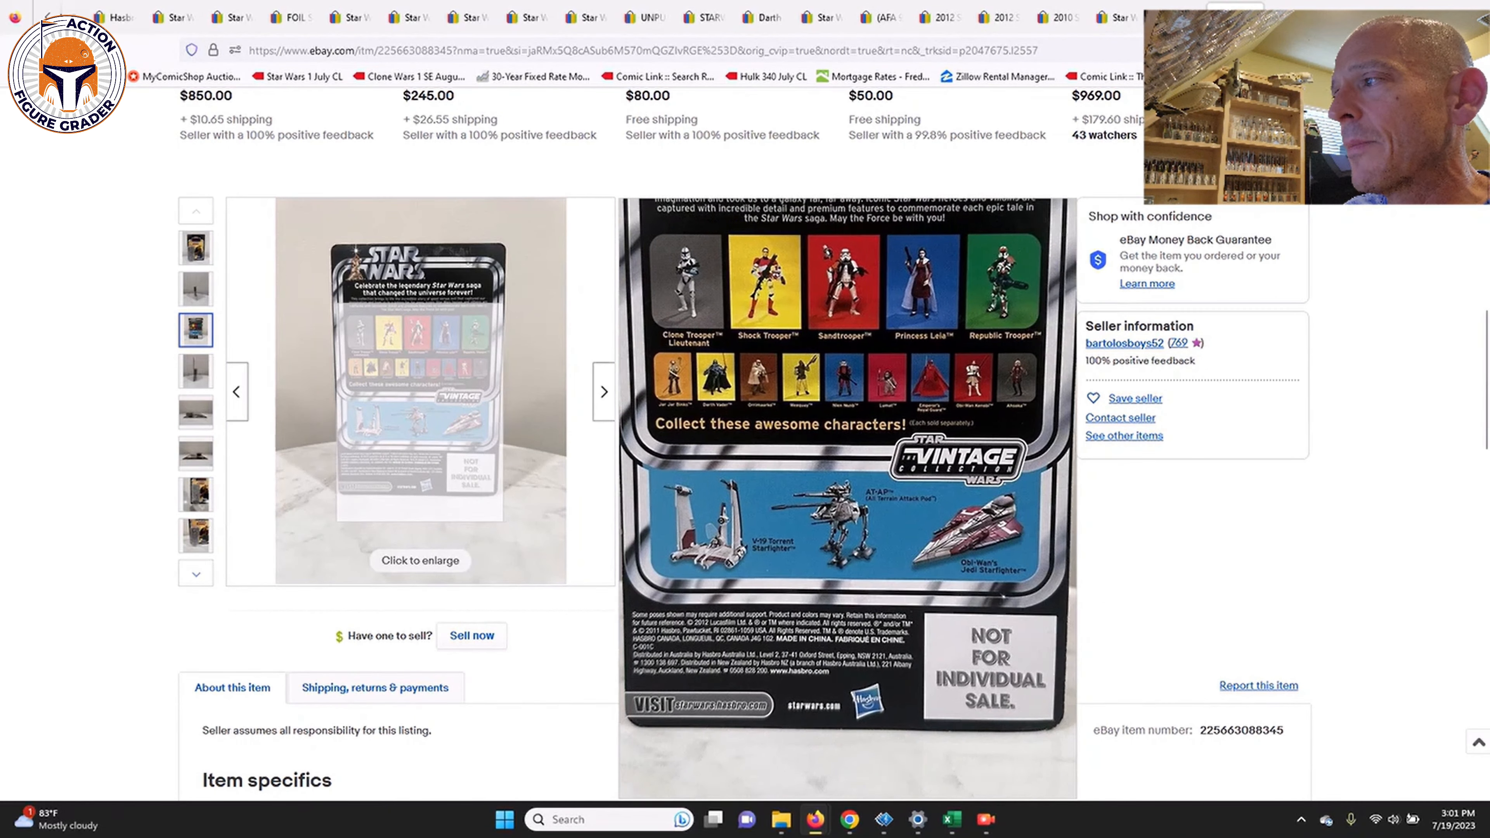
- Browse side and bubble photos of the Jar Jar Binks in Carbonite figure won at US $560.00
click(195, 288)
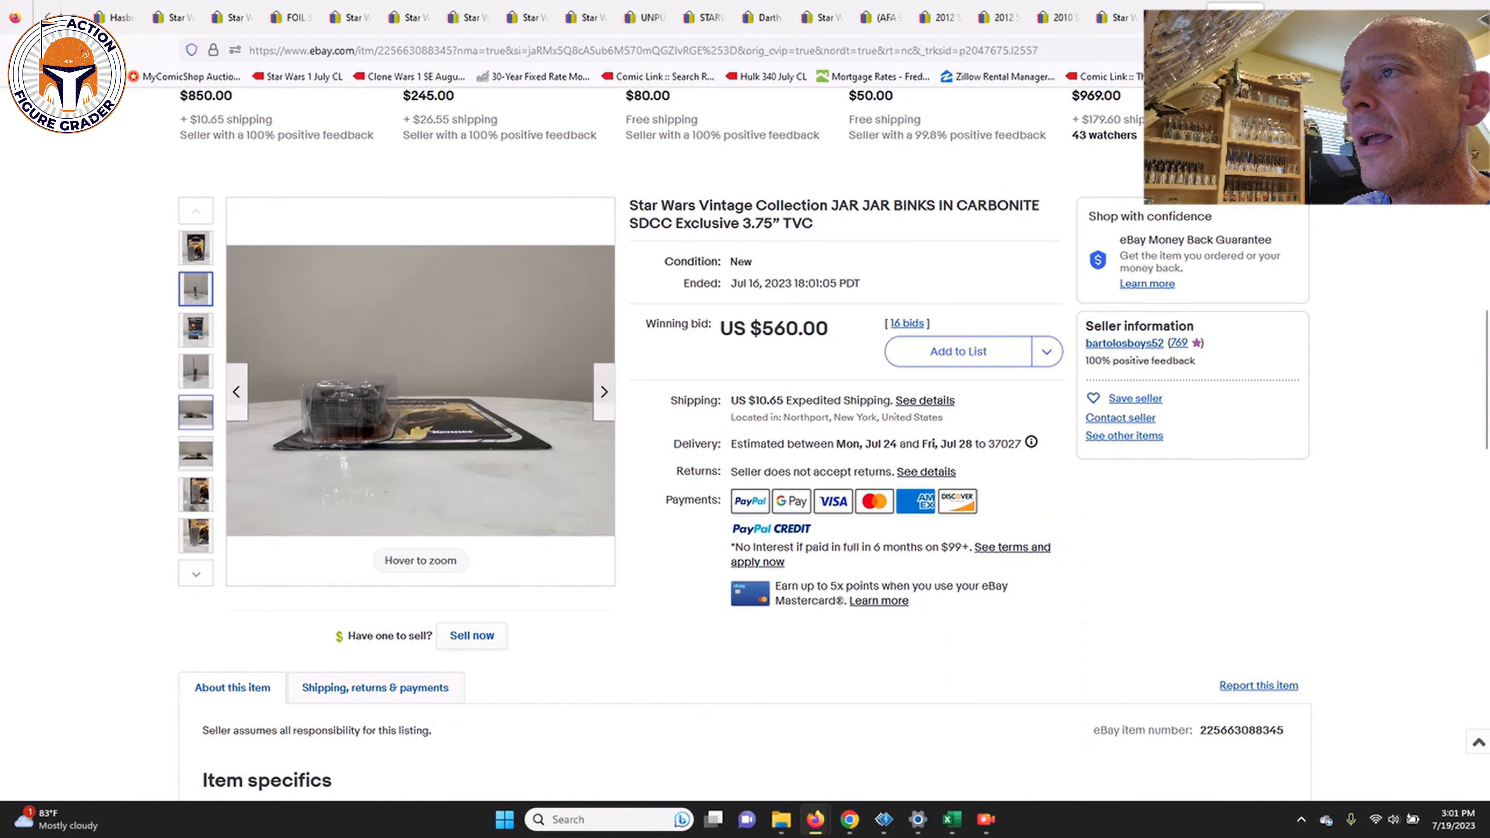
click(195, 453)
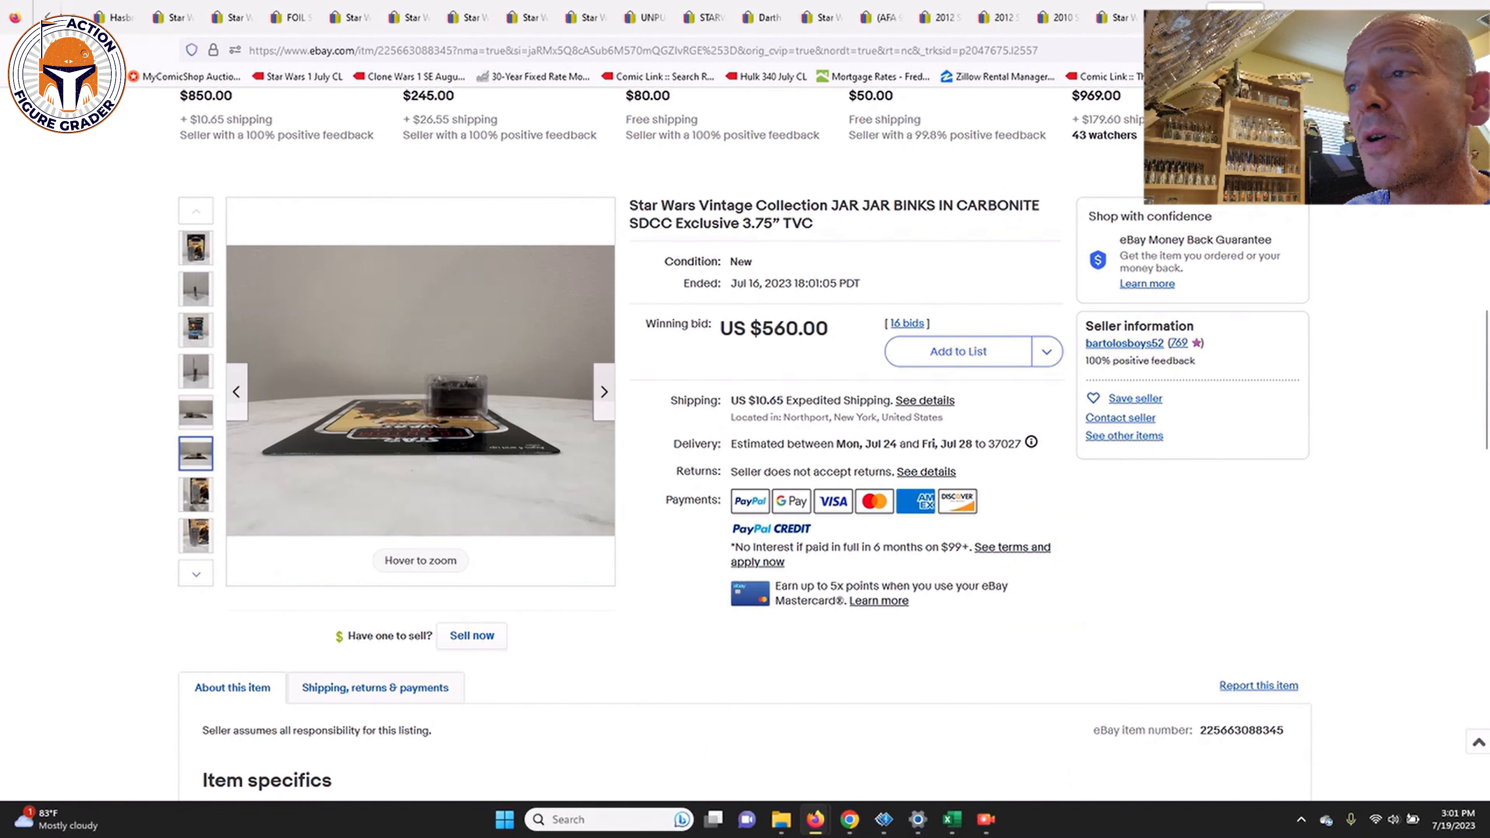